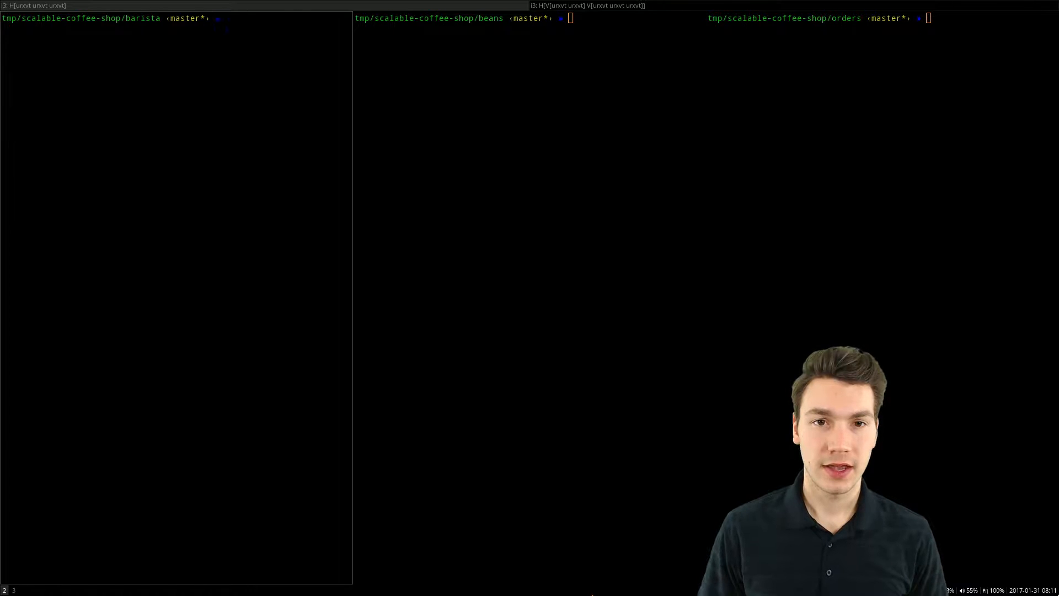
Discard the half-typed command and run ./build-run-local.sh, watching the WildFly deployment logs.
type("cat do")
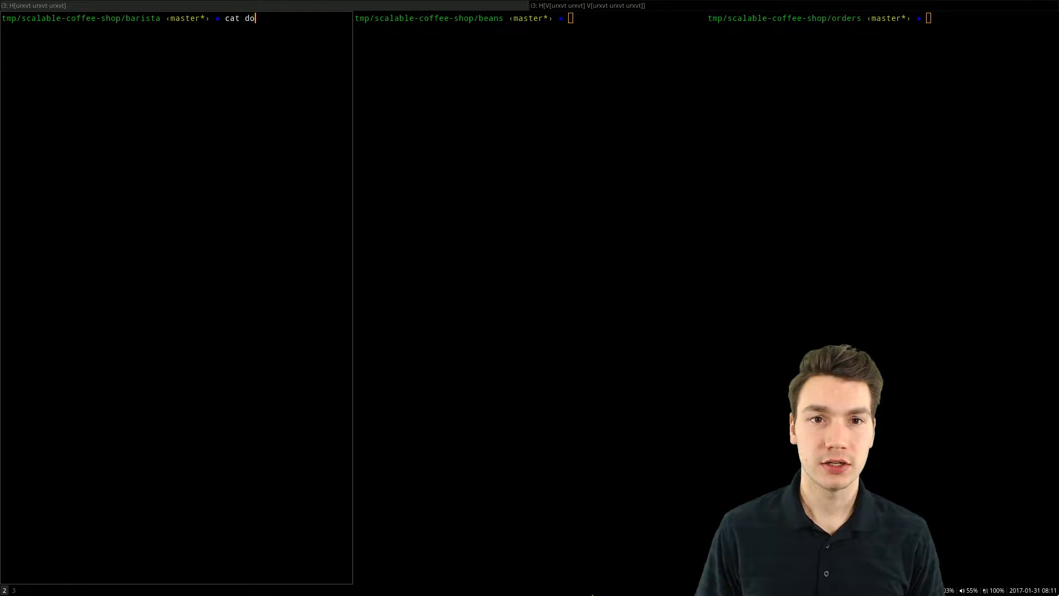
key("Return")
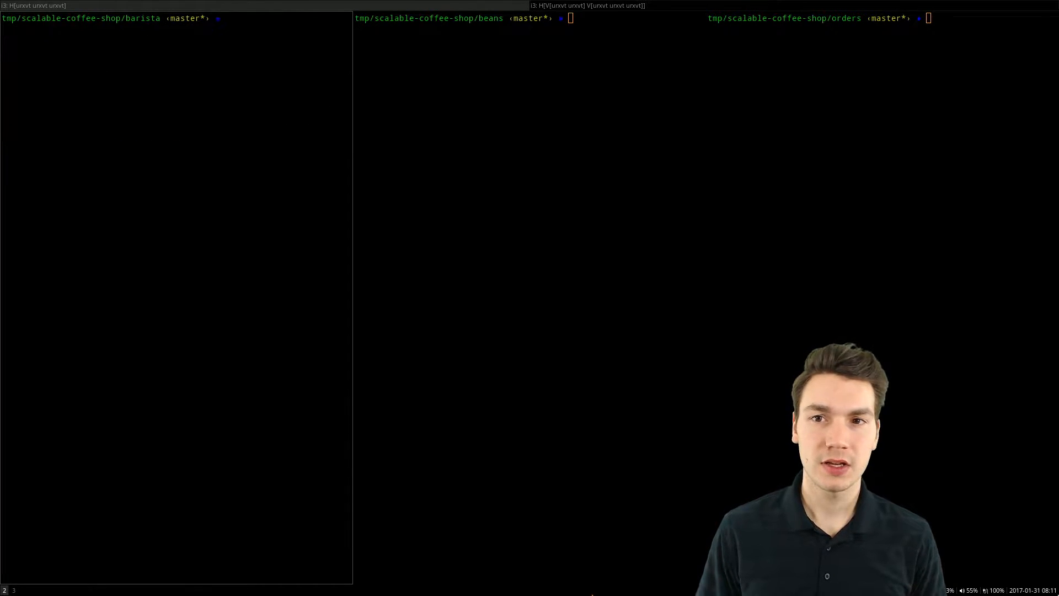
type("./build-run-local.sh")
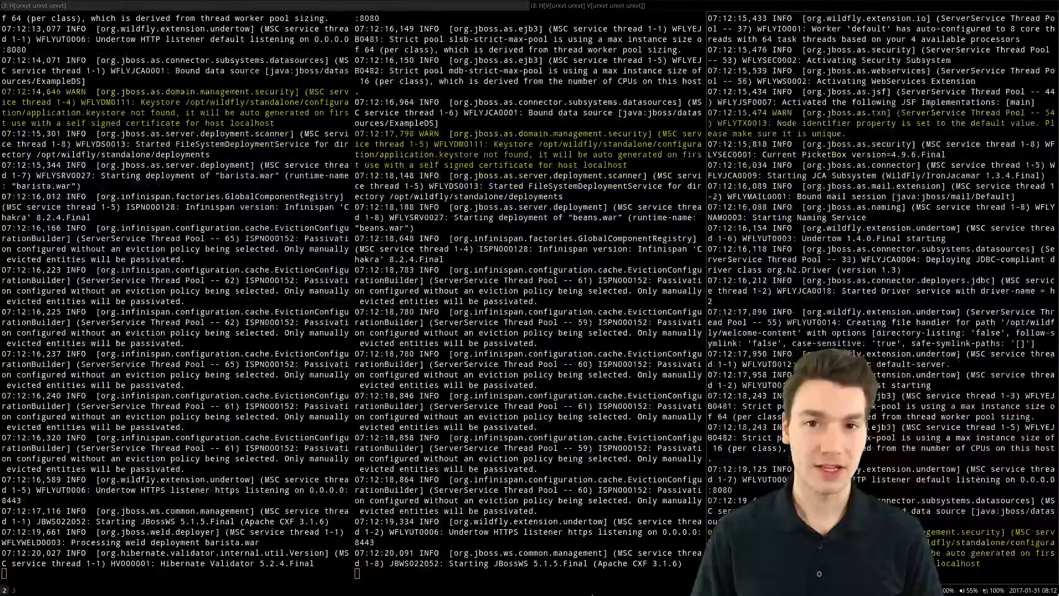
scroll("down", 3)
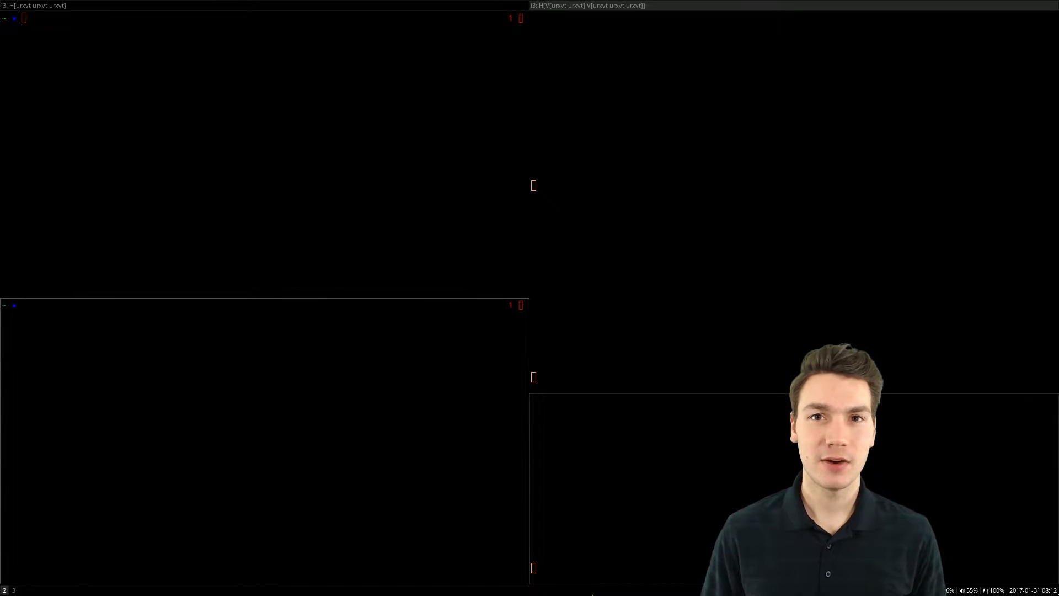
Recall the beans curl to localhost:8002 from history and run it, returning 200 OK.
key("ctrl+r")
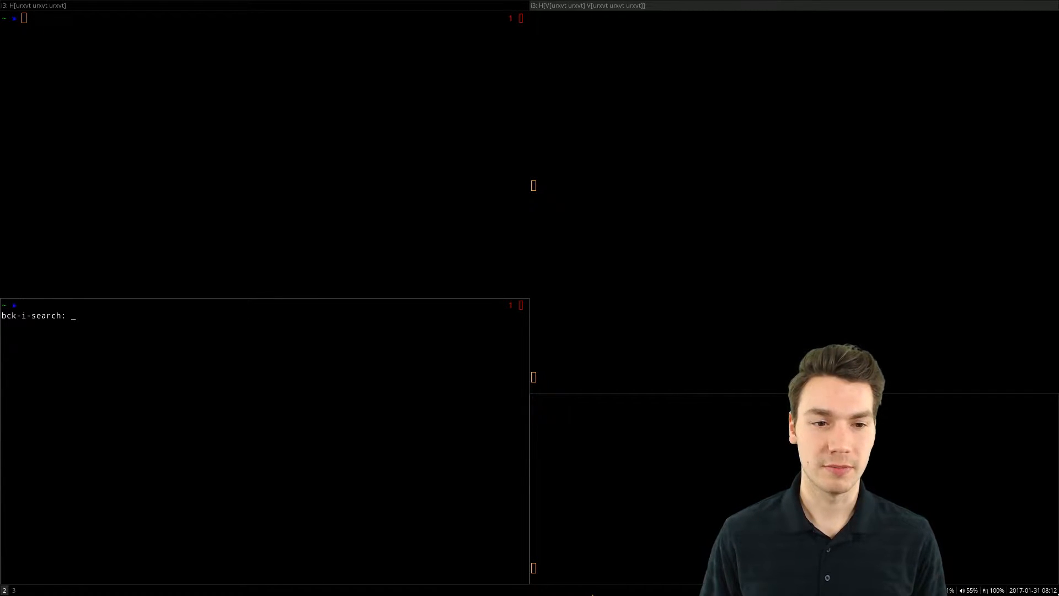
type("beans")
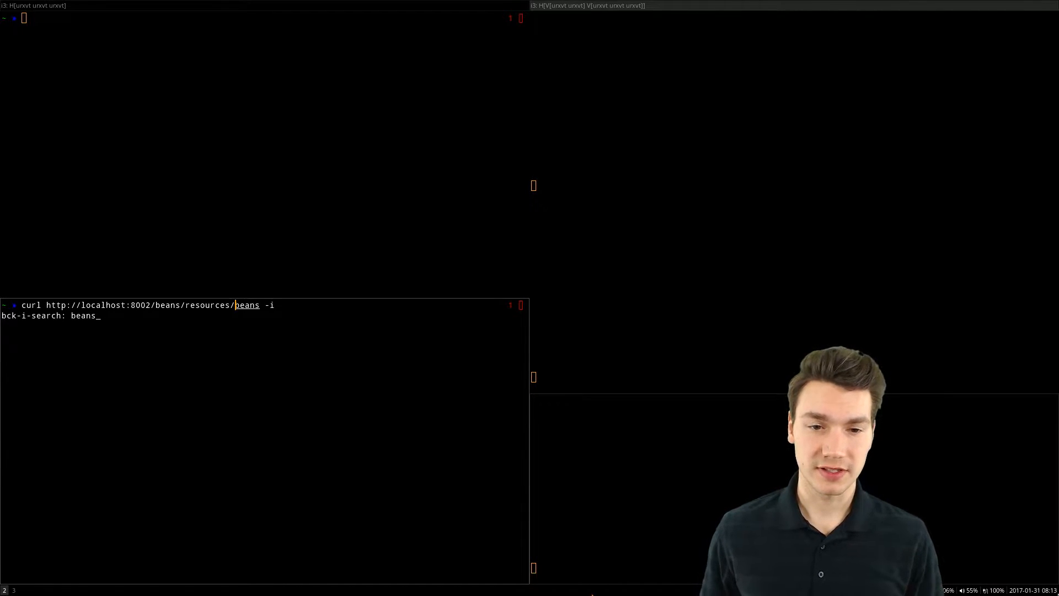
key("Return")
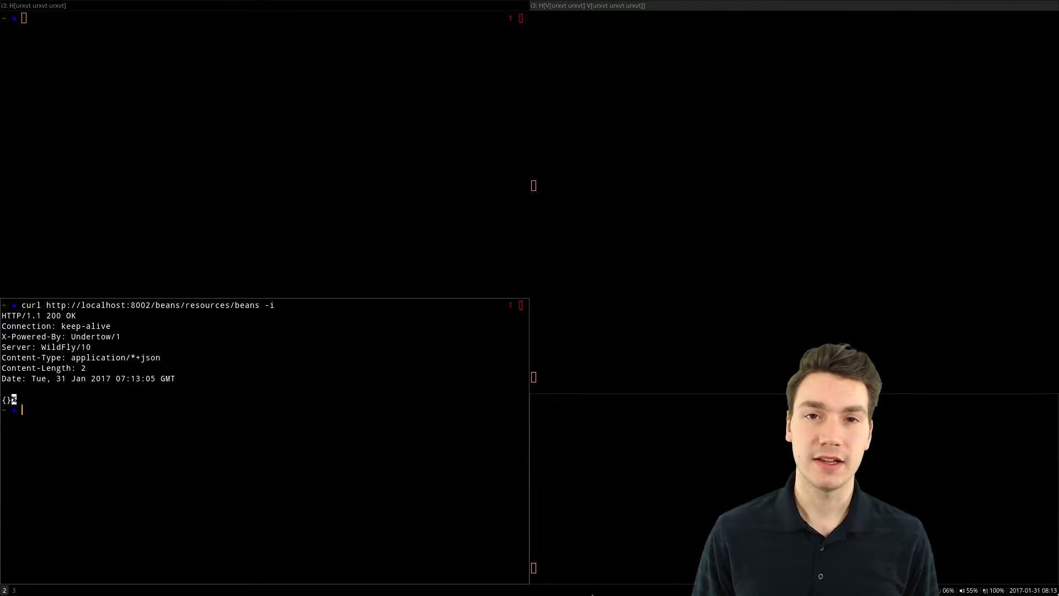
Re-run the Colombia pour-over POST order curl, getting 202 Accepted then OrderCancelled events.
type("curl")
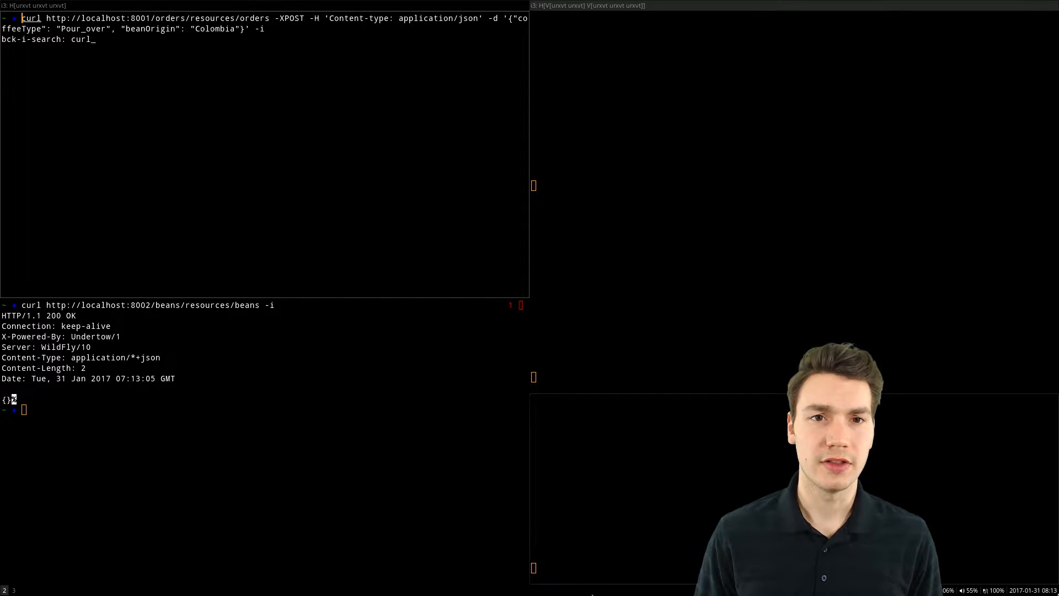
mouse_move(641, 226)
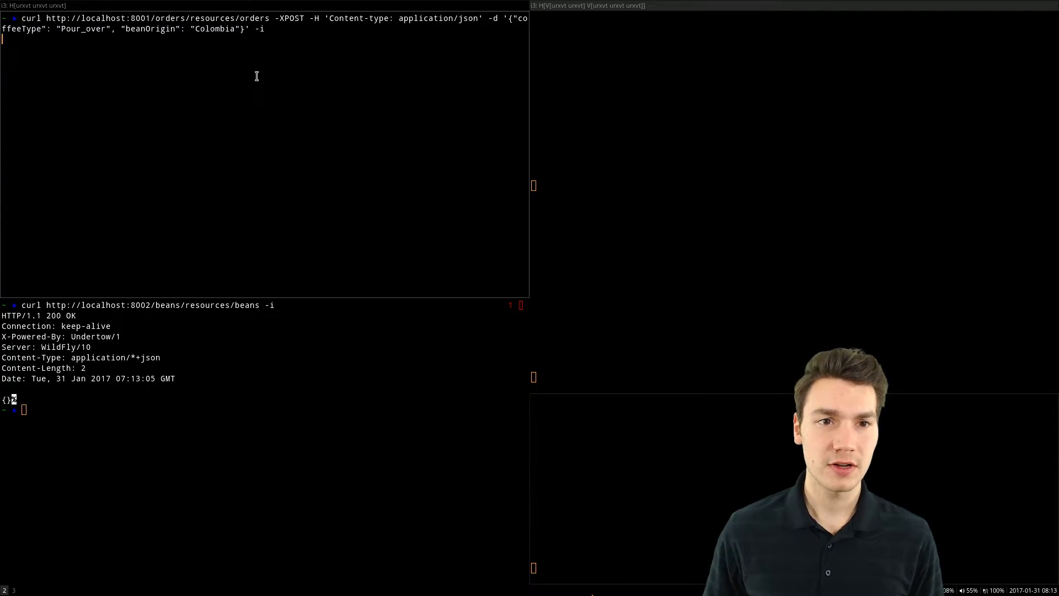
key("Return")
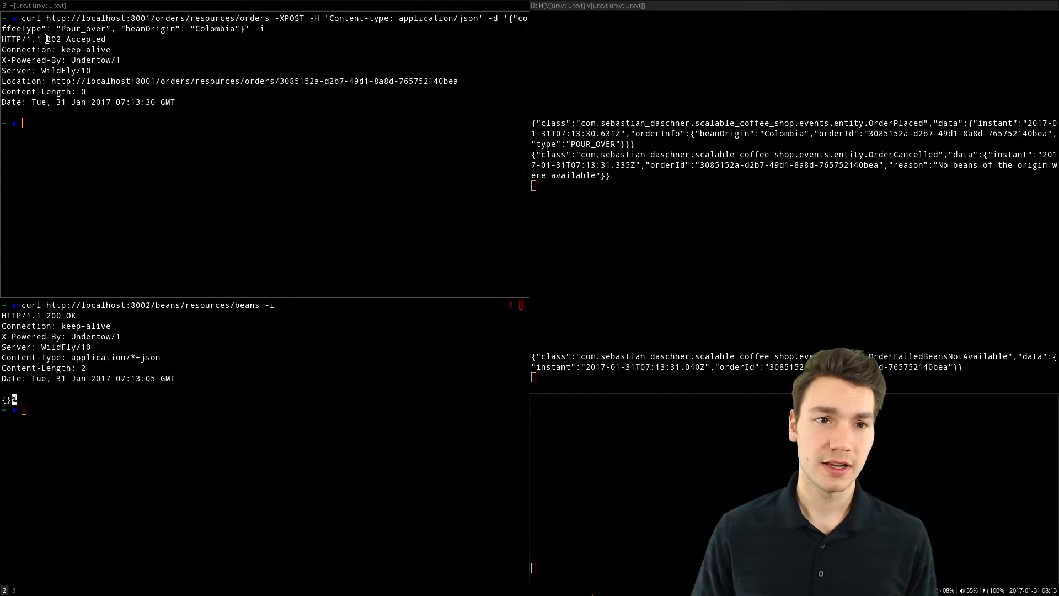
mouse_move(184, 204)
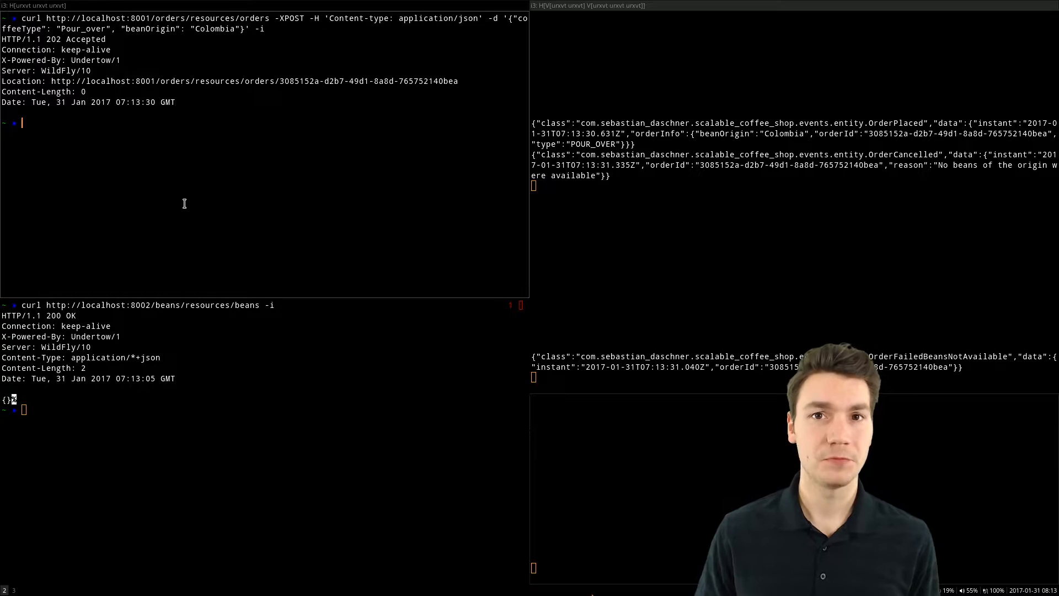
mouse_move(206, 243)
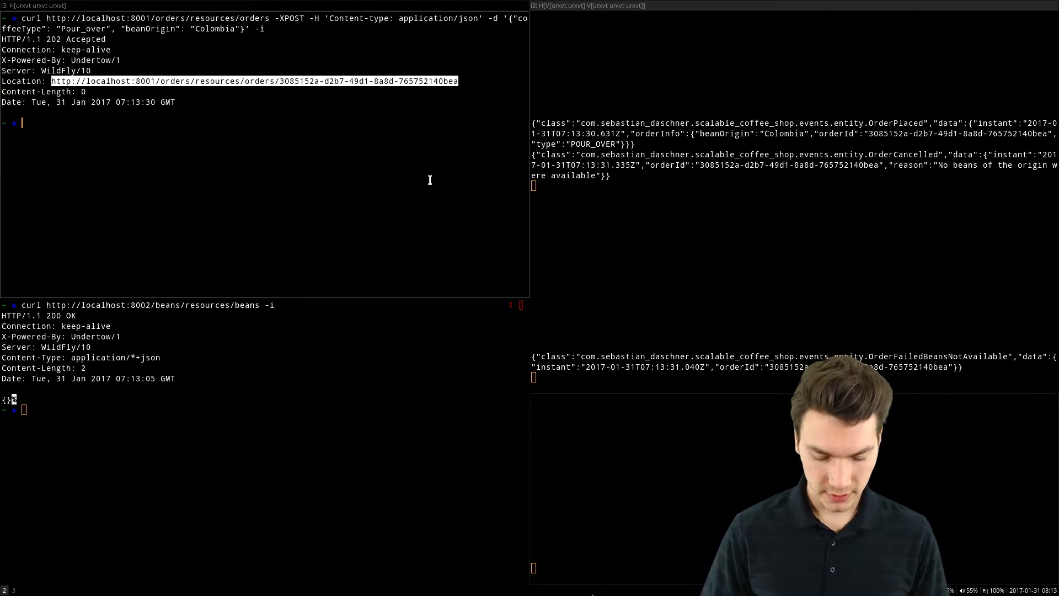
Type a curl for the order URL localhost:8001/orders/resources/orders/3085152a… at the prompt.
type("curl http://localhost:8001/orders/resources/orders/3085152a-d2b7-49d1-8a8d-765752140bea")
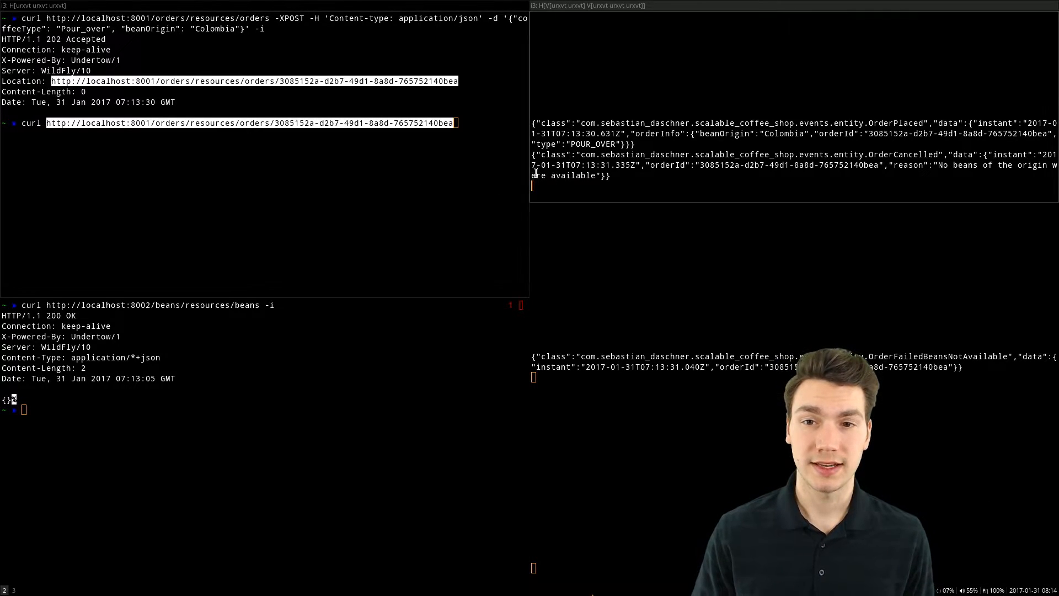
Run the order curl, showing status cancelled, type pour_over, origin Colombia.
key("Return")
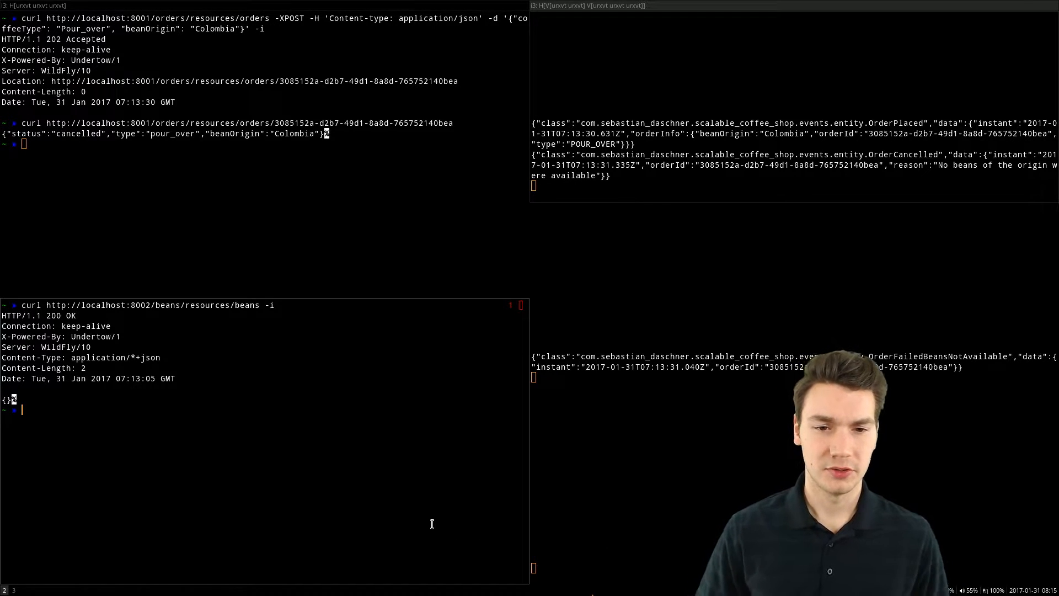
Recall and run the POST beans curl storing 10 Colombia beans, returning 204 No Content.
key("ctrl+r")
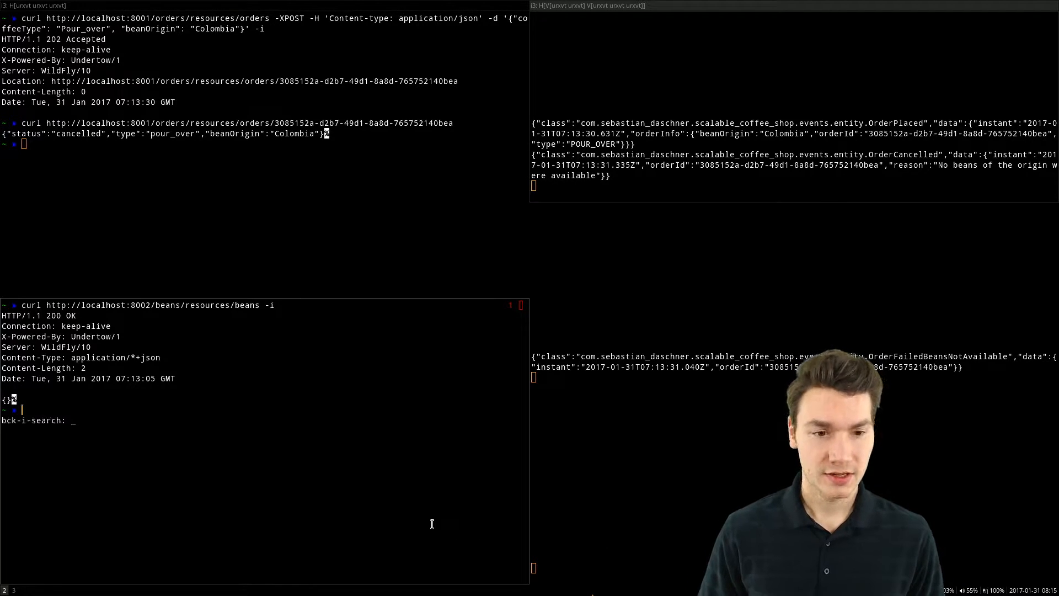
type("beans")
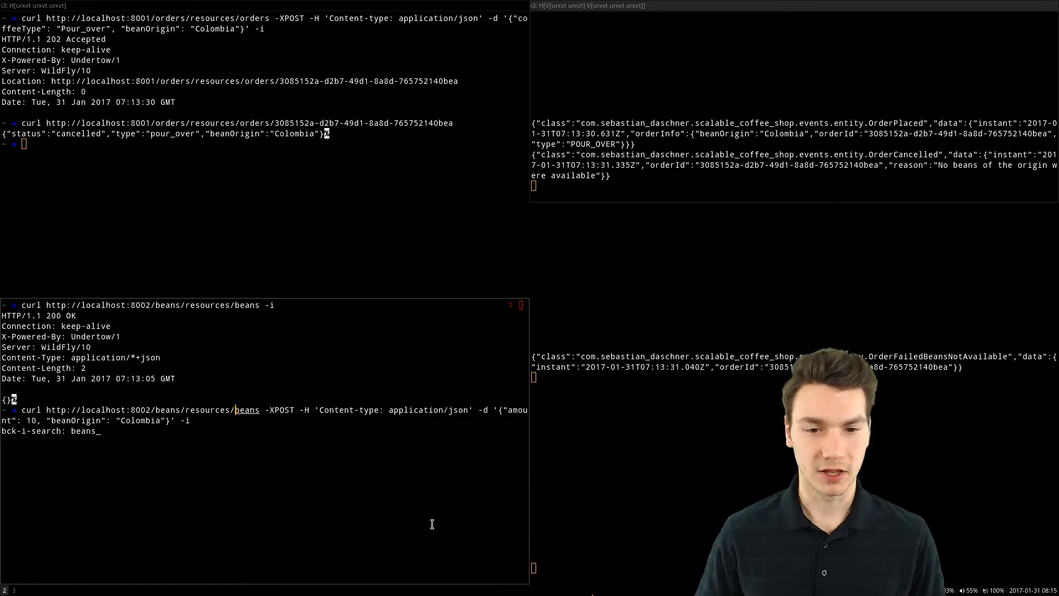
key("Return")
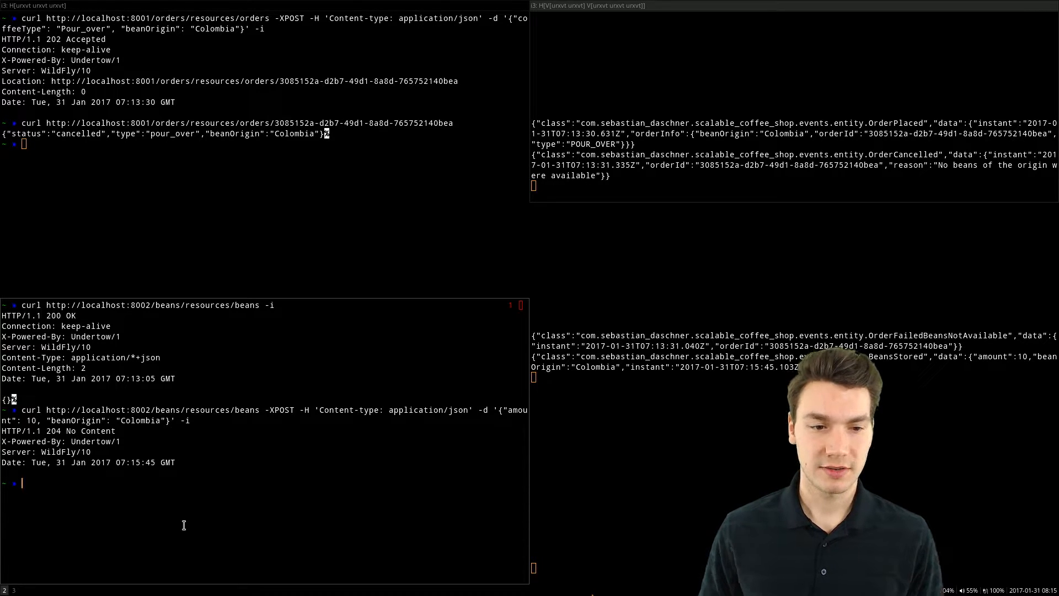
Clear the stray order command and GET localhost:8002 beans, listing Colombia:10.
type("curl http://localhost:8001/orders/resources/orders -XPOST -H 'Content-type: application/json' -d '{\"coffeeType\": \"Pour_over\", \"beanOrigin\": \"Colombia\"}' -i")
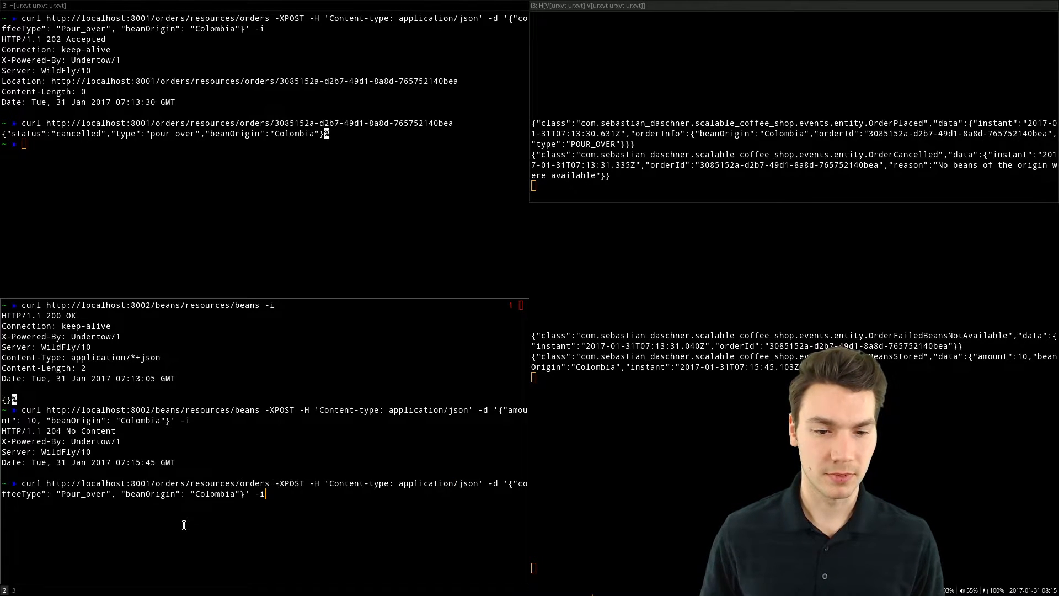
key("Return")
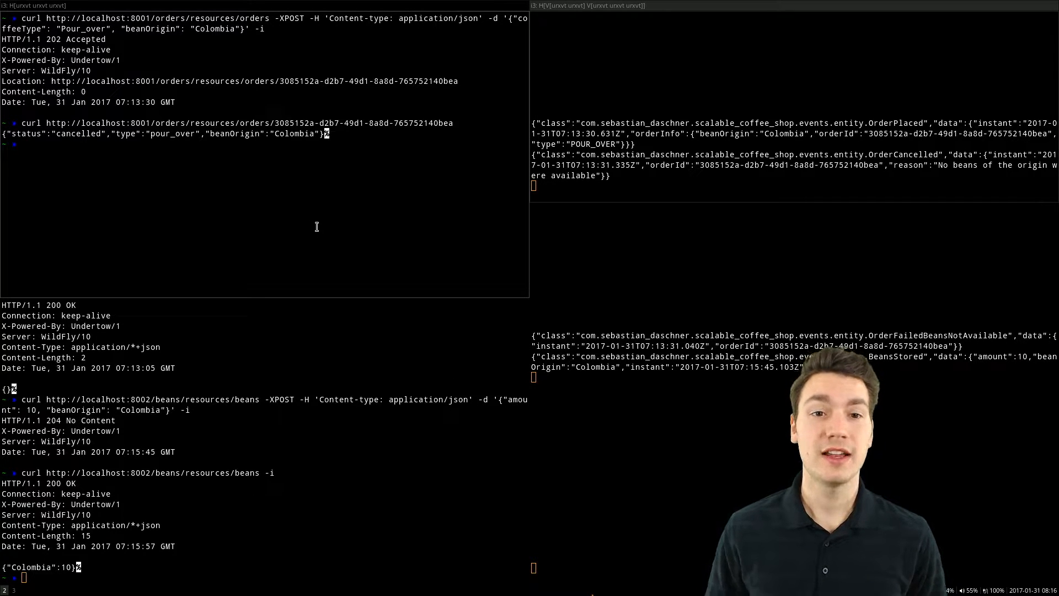
type("curl http://localhost:8002/beans/resources/beans -i")
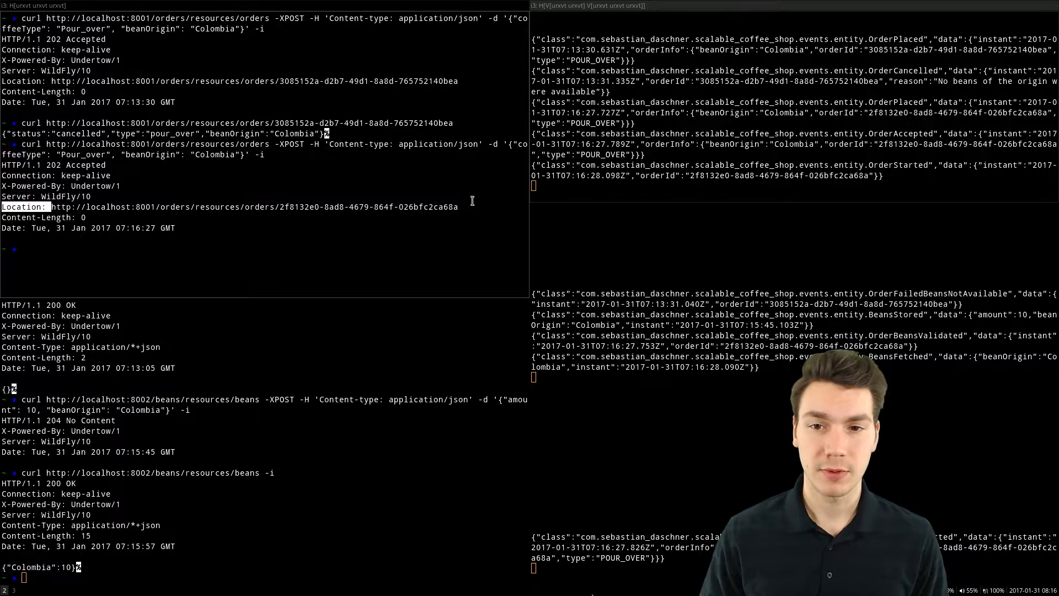
Curl the new pour-over order's copied Location URL, which reports status started.
type("curl")
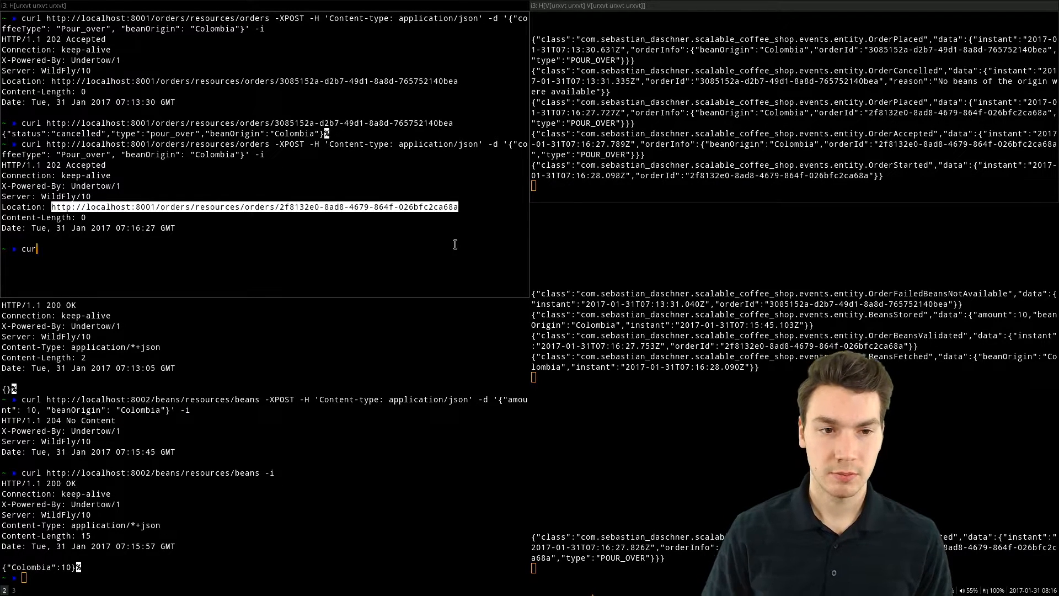
key("Return")
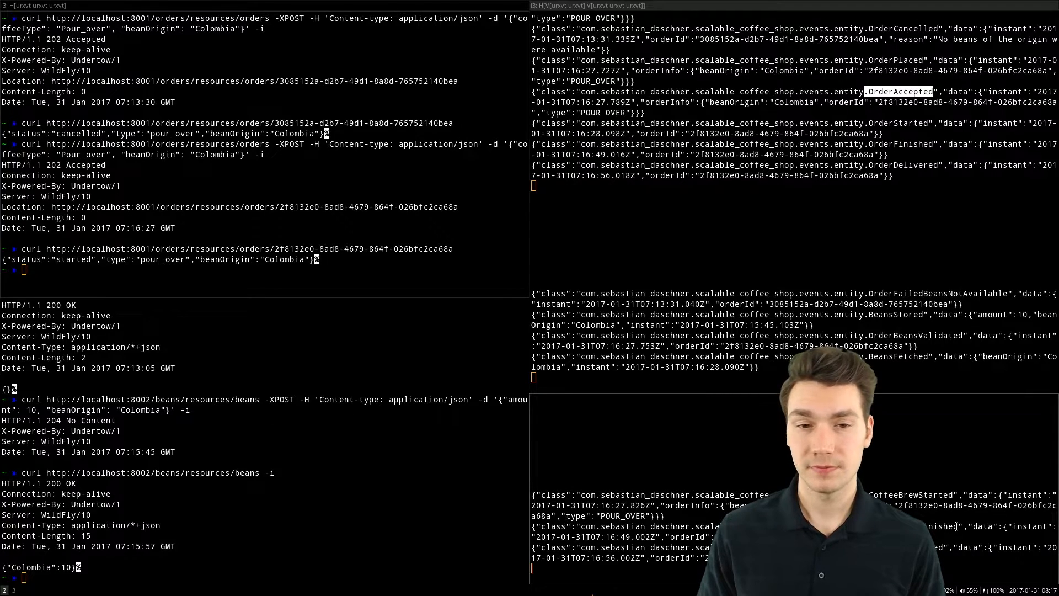
Re-run the curl GET for order 2f8132e0… to check its status again.
type("curl http://localhost:8001/orders/resources/orders/2f8132e0-8ad8-4679-864f-026bfc2ca68a")
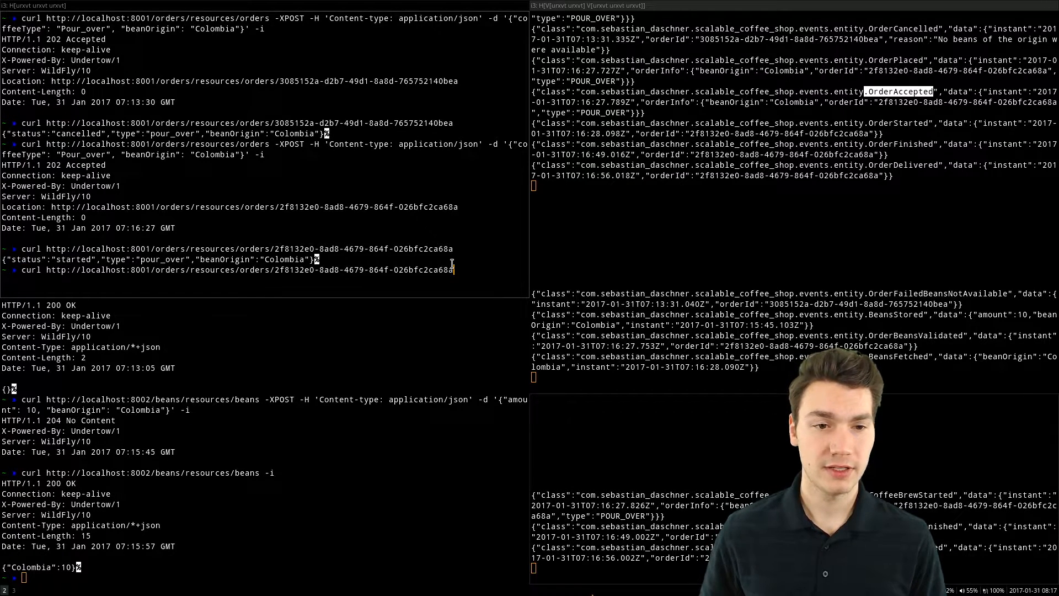
key("Return")
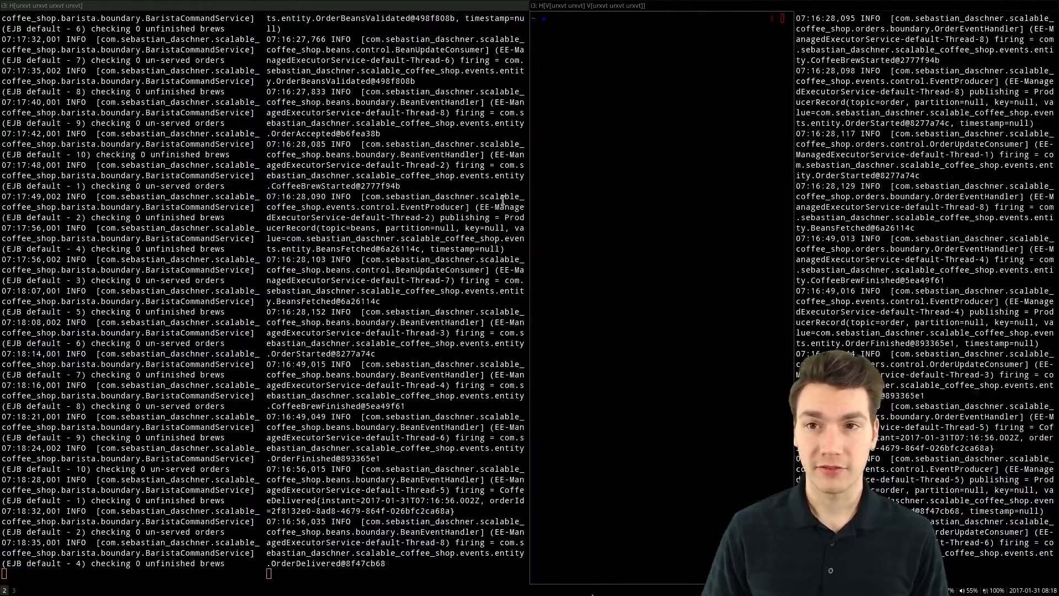
Change to workspaces/tmp/scalable-coffee-shop/orders and print build-run-local.sh with cat.
type("wo/tm/sc")
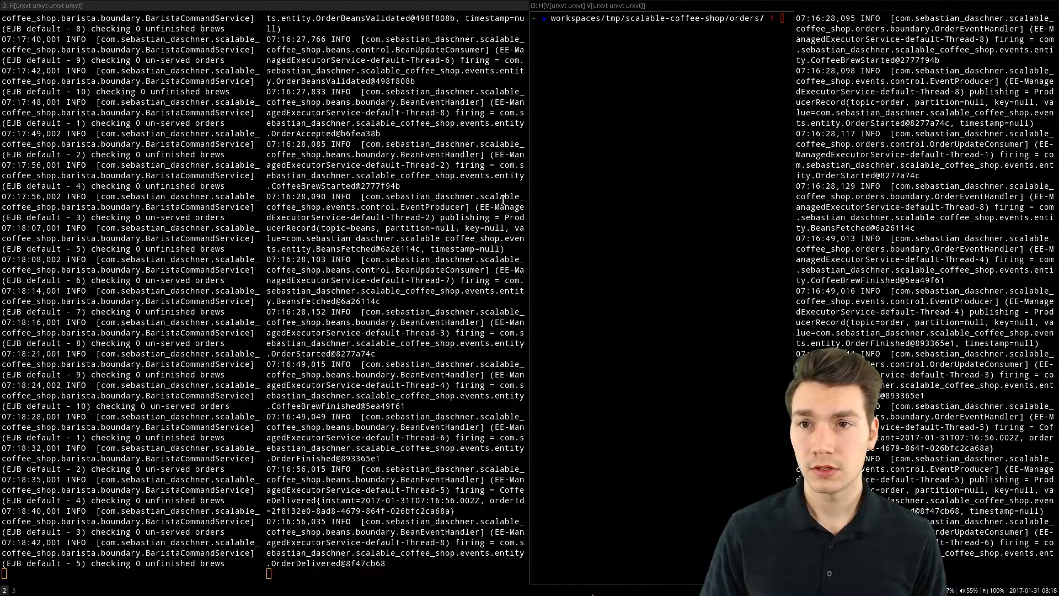
type("cat build-run-local.sh")
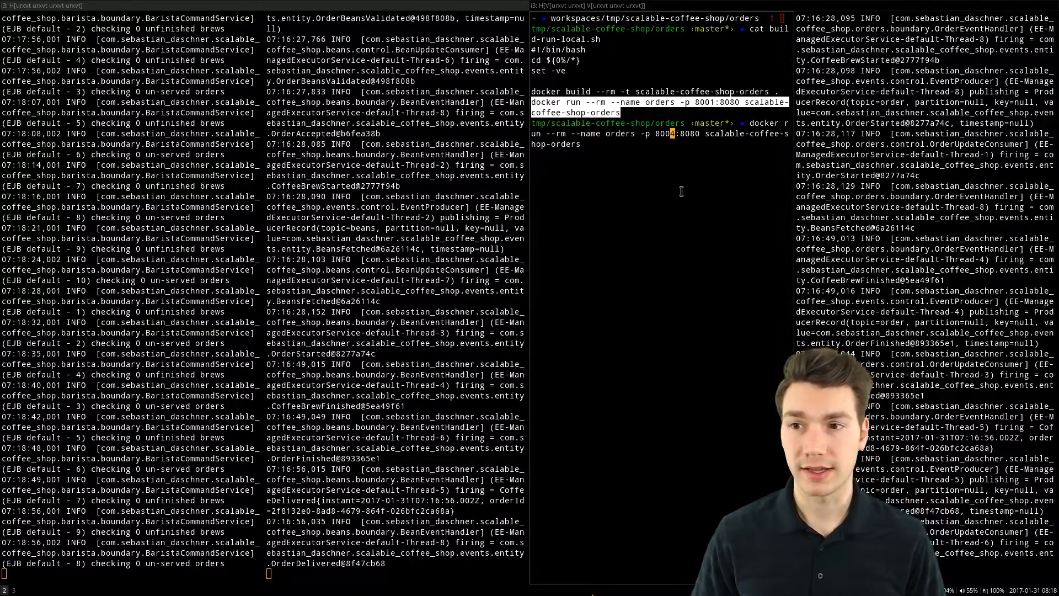
key("Return")
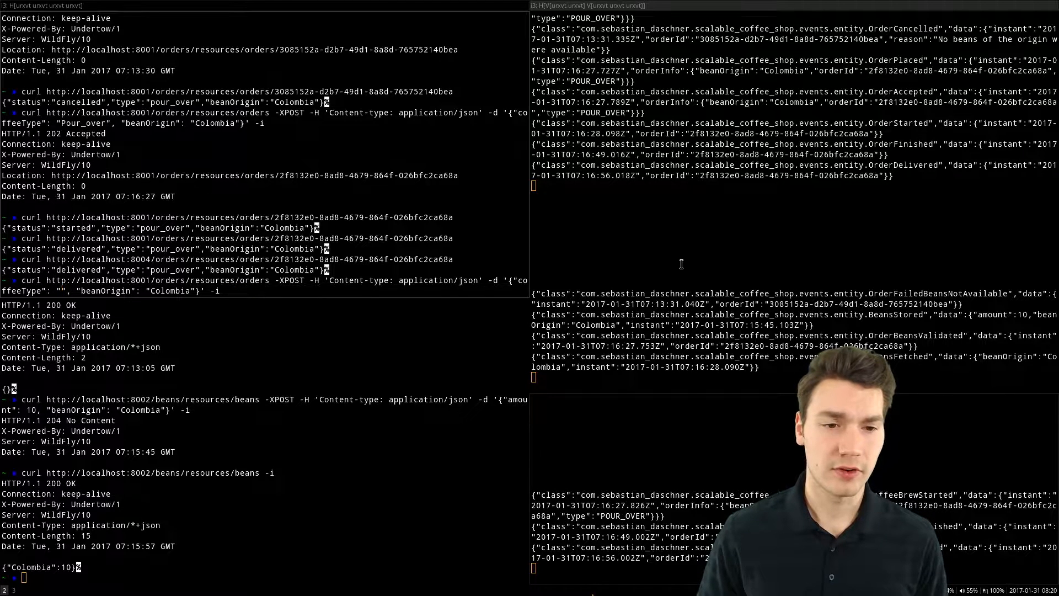
Place an Espresso order for Colombia beans through the orders instance on port 8004.
type("Espreso")
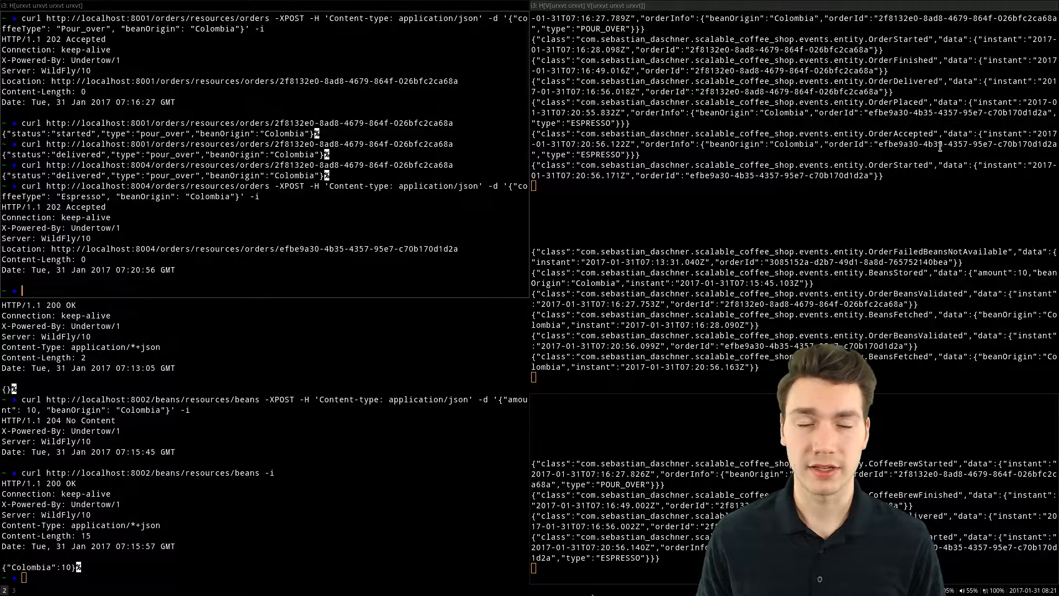
Query the port 8002 bean stock (Colombia:8) and copy the espresso order's Location URL.
type("curl http://localhost:8002/beans/resources/beans -i")
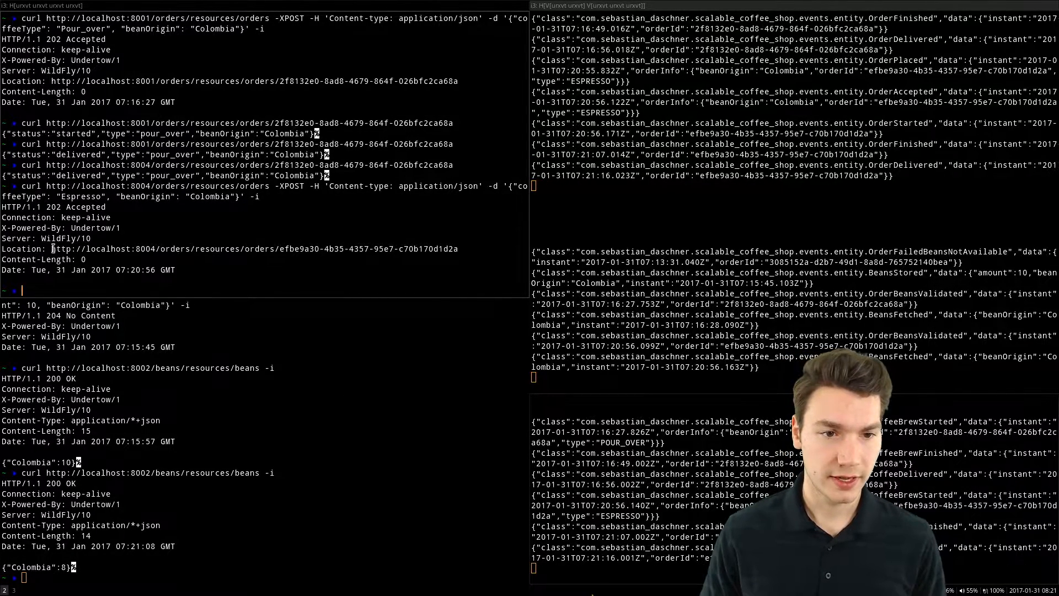
double_click(253, 249)
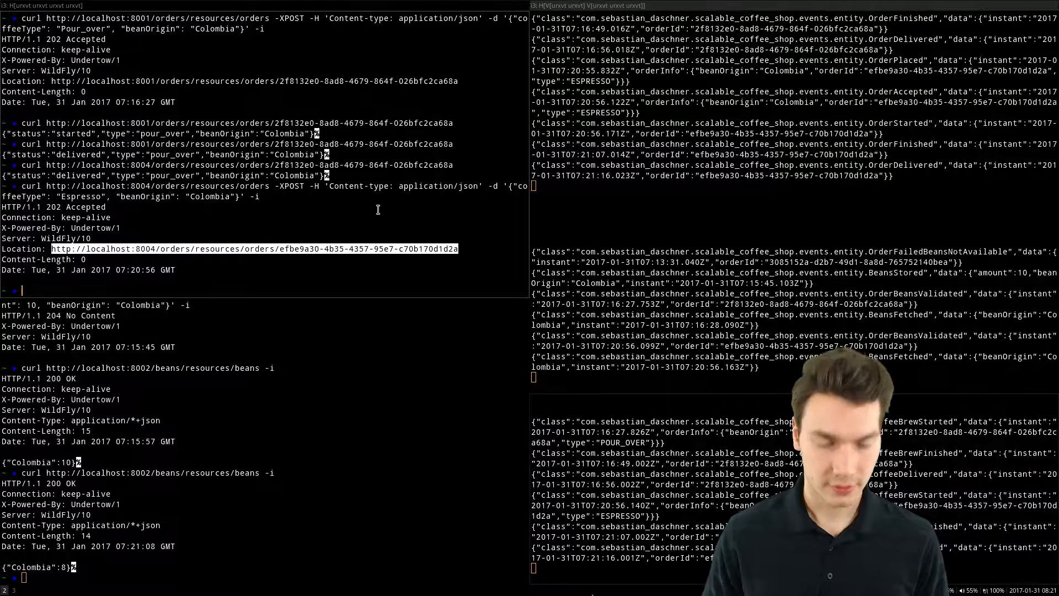